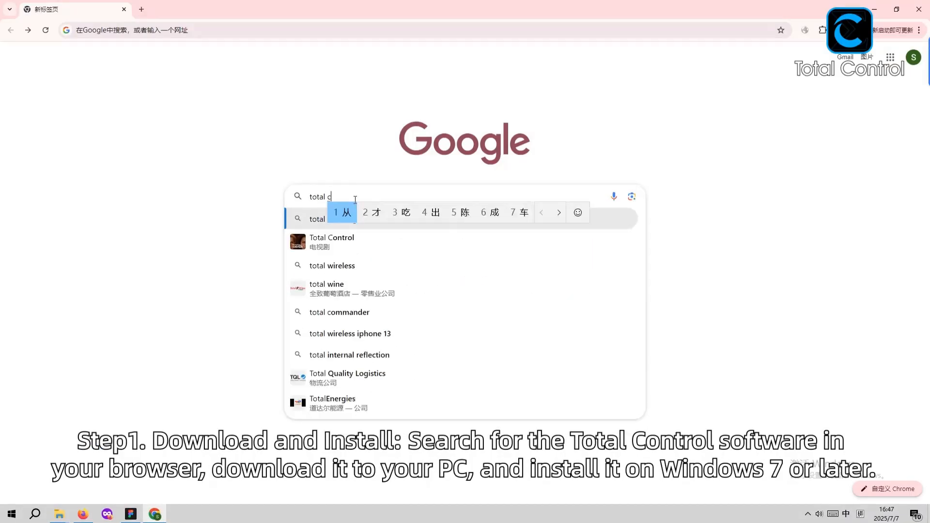
Step: Find Total Control via Google, run the downloaded installer and launch it from the desktop
left_click(277, 355)
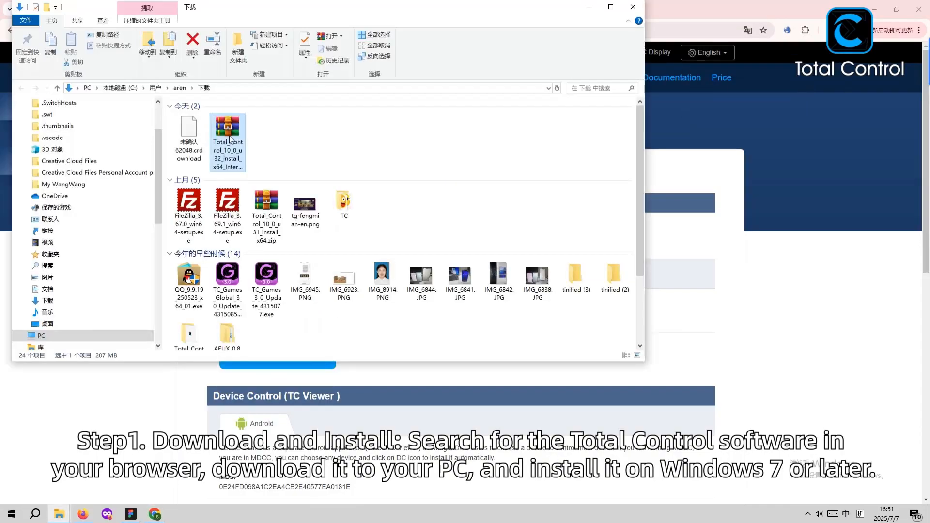
double_click(227, 137)
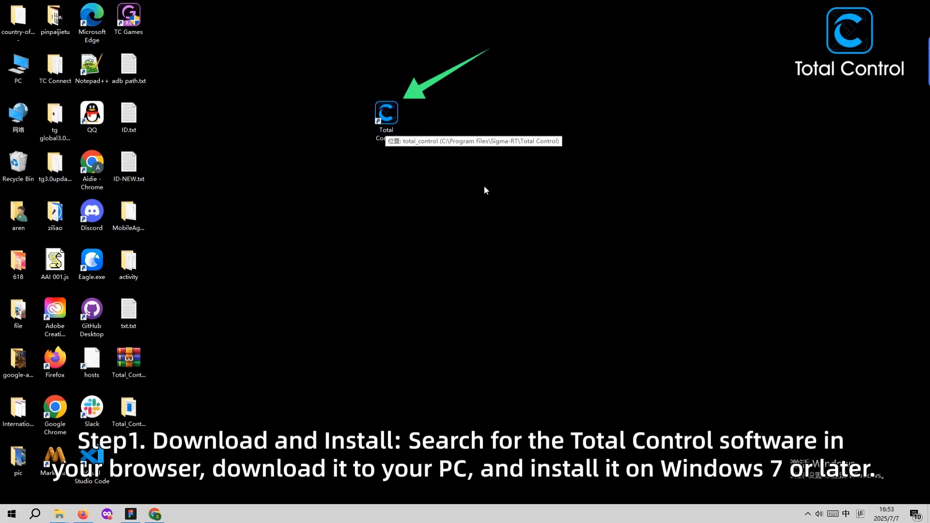
double_click(386, 113)
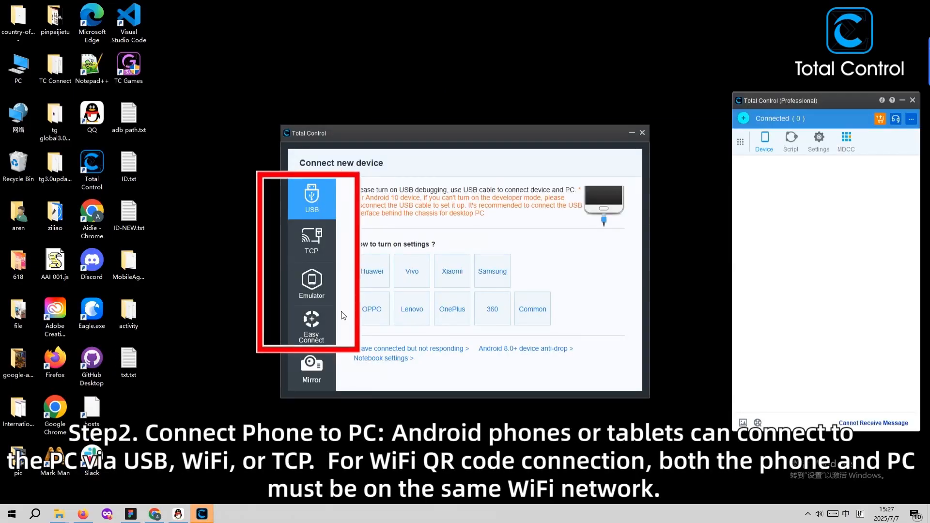
Step: Switch Connect new device to the WiFi mirror method showing the QR code
left_click(311, 370)
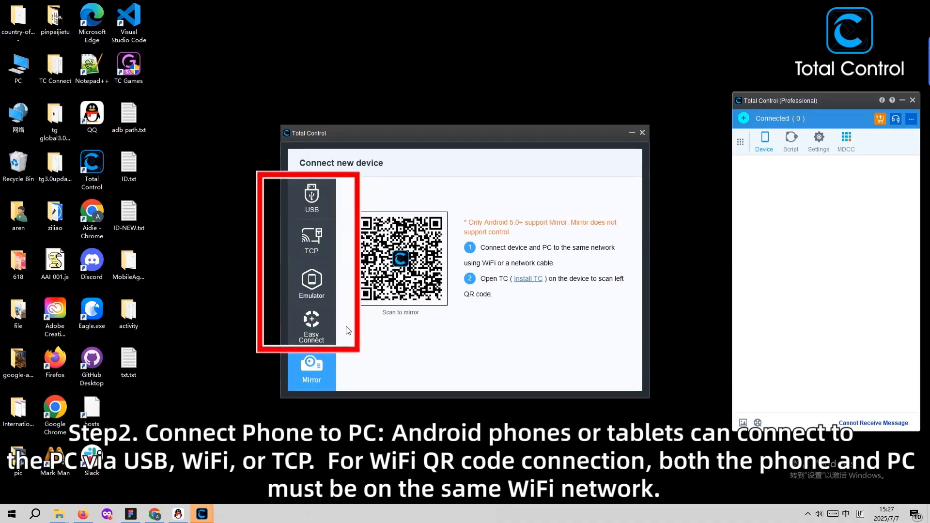
left_click(311, 241)
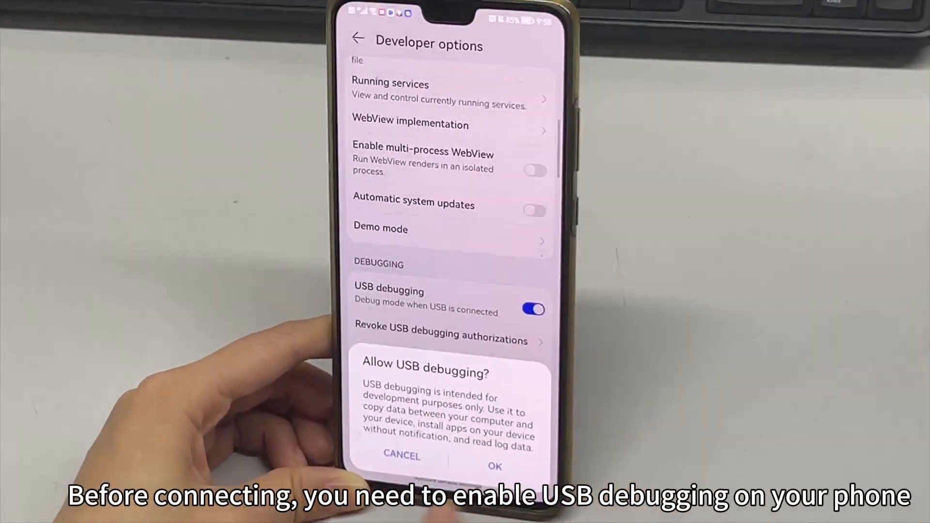
Step: Allow USB debugging on the phone so the three phones mirror on the PC
left_click(495, 466)
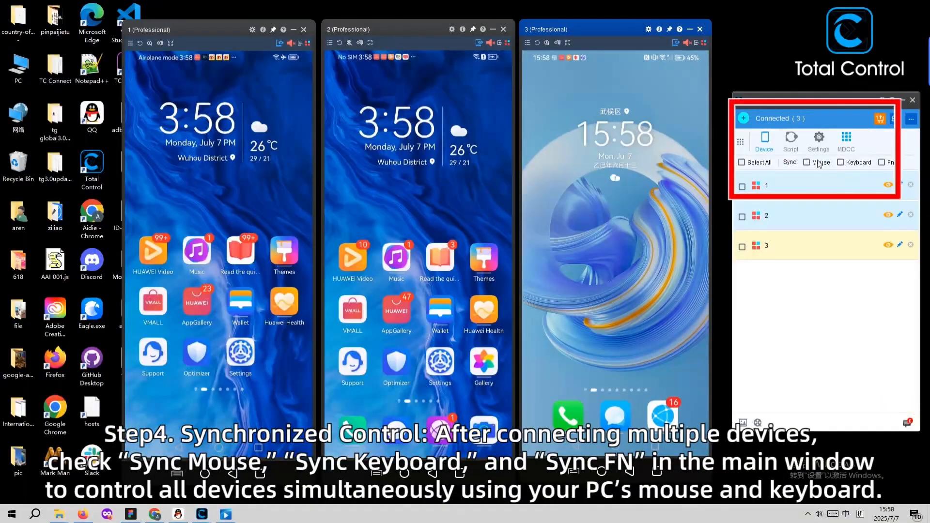
Step: Enable mouse, keyboard and Fn sync for all phones and show the device group list
left_click(743, 162)
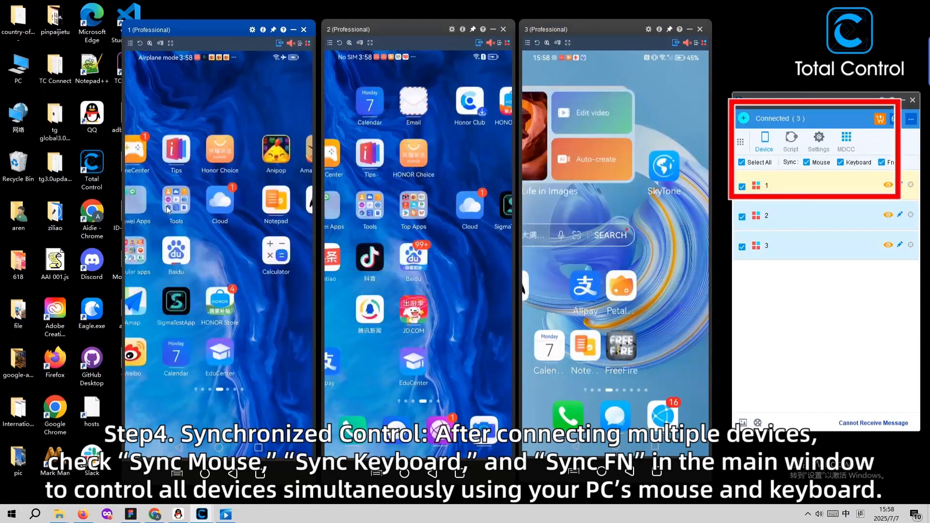
left_click(252, 29)
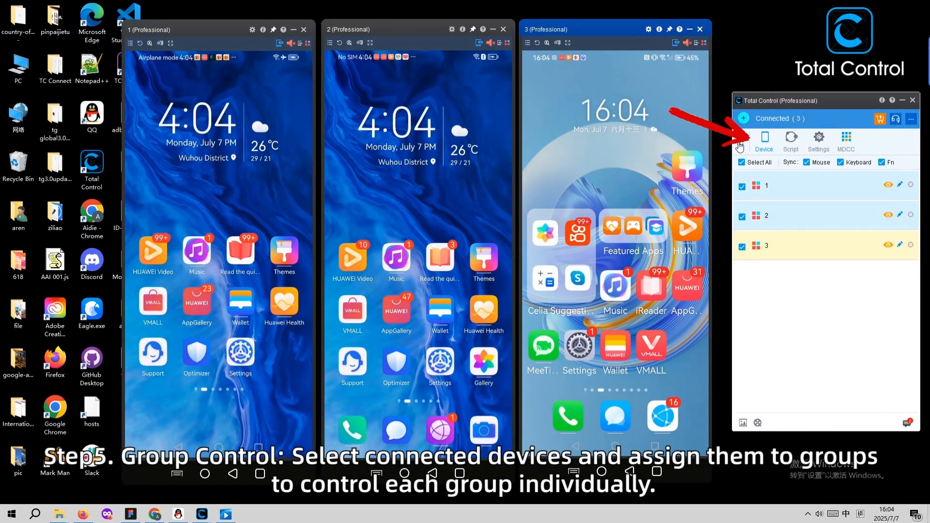
left_click(742, 142)
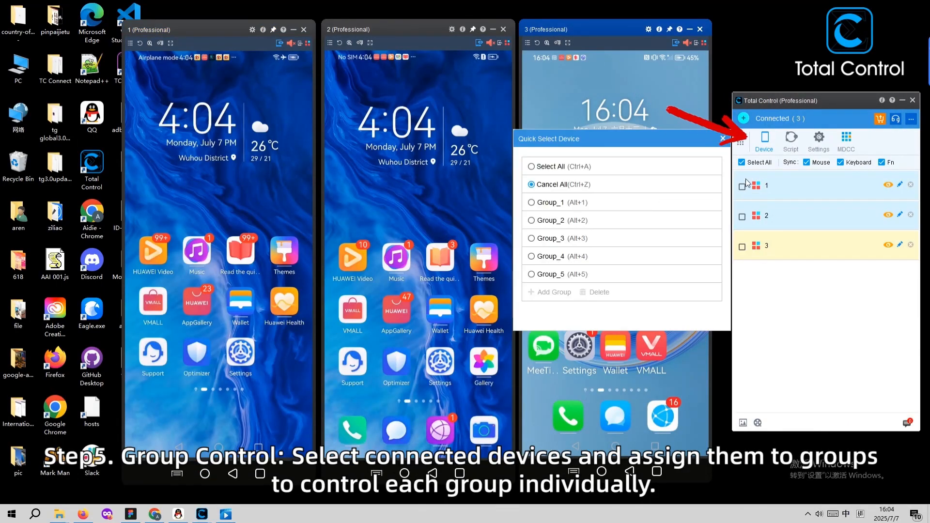